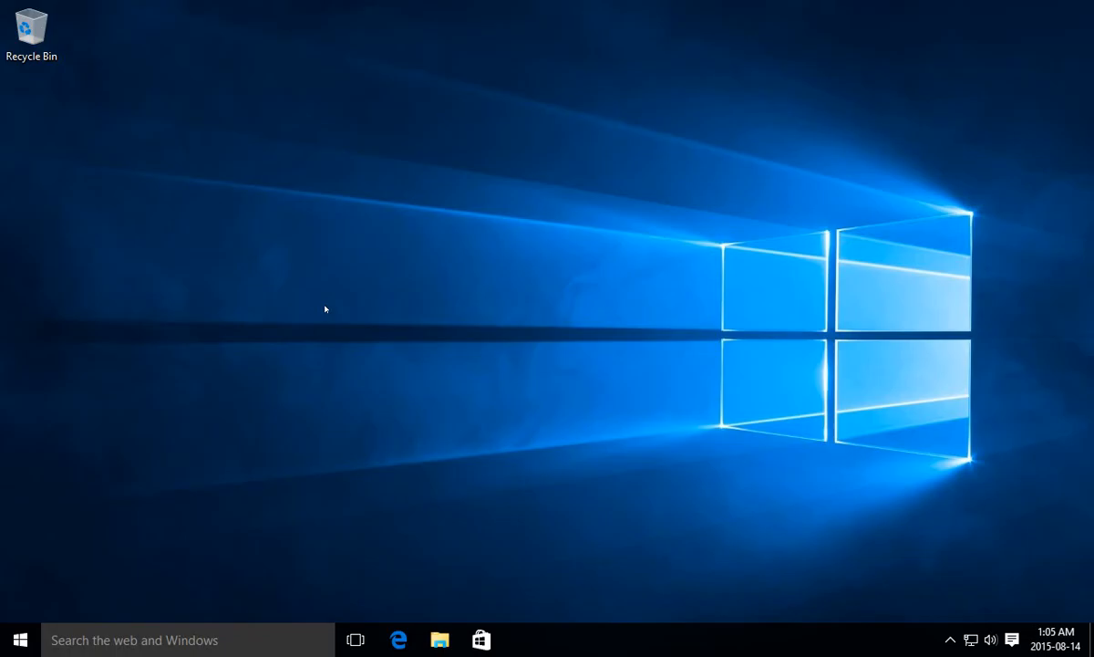
pyautogui.moveTo(318, 377)
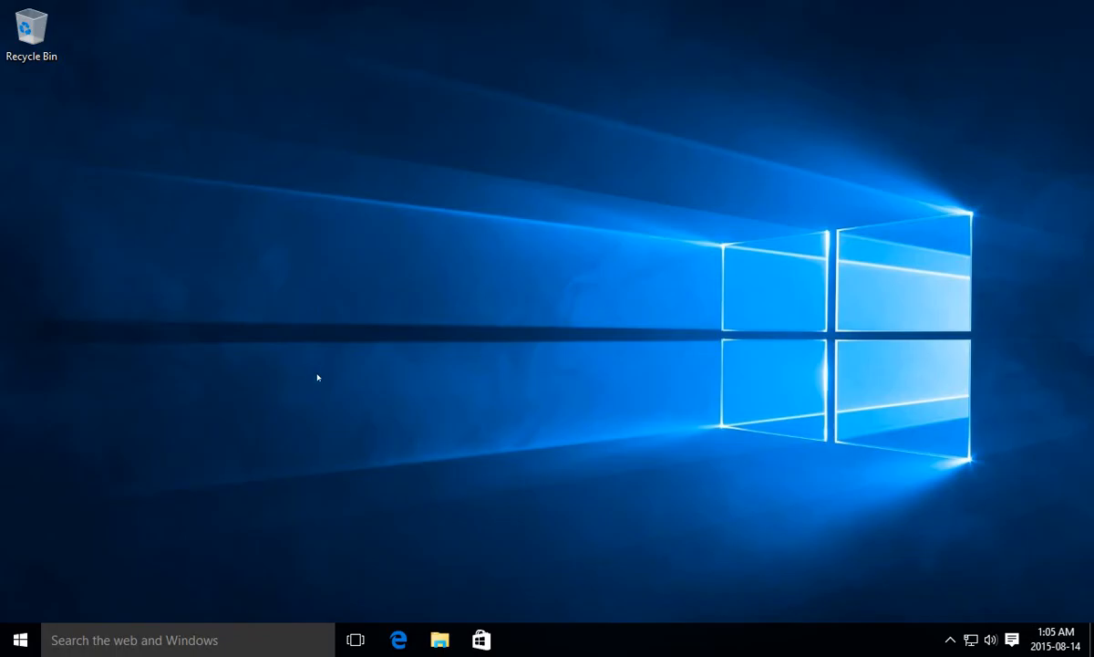
pyautogui.moveTo(342, 455)
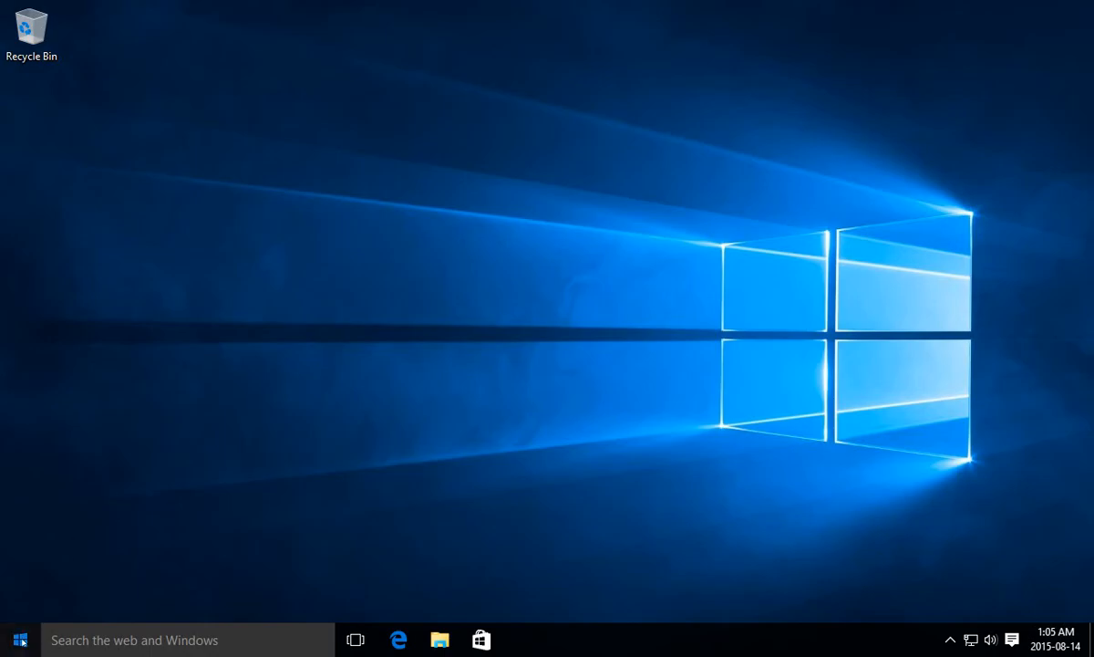
# - Open the Start menu showing most-used apps and live tiles
pyautogui.click(19, 638)
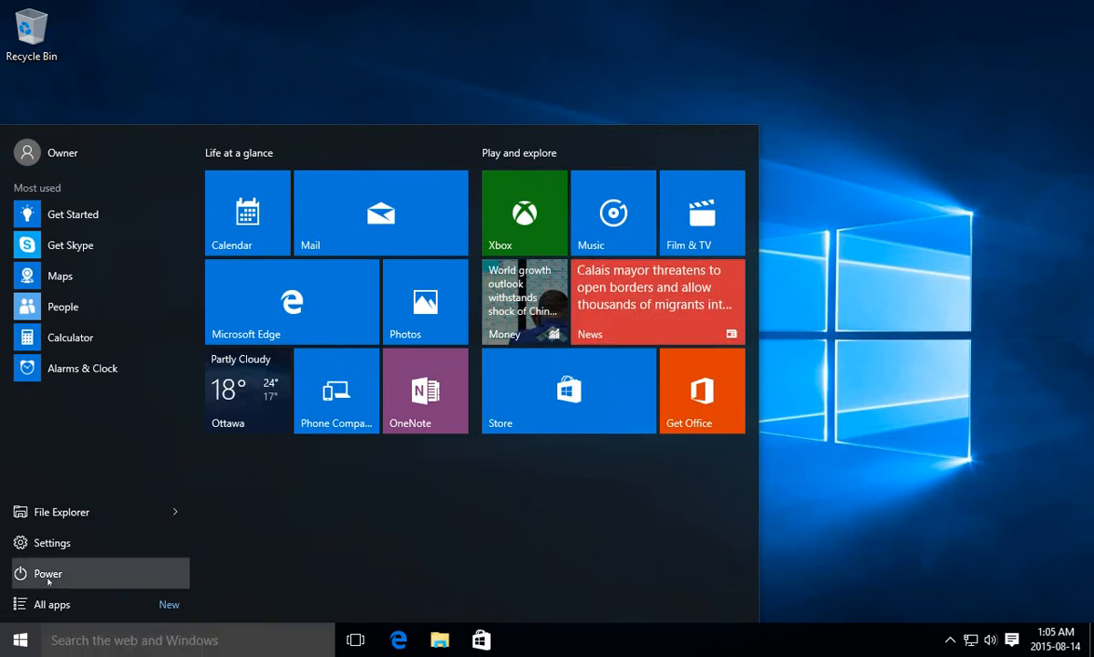
pyautogui.moveTo(52, 572)
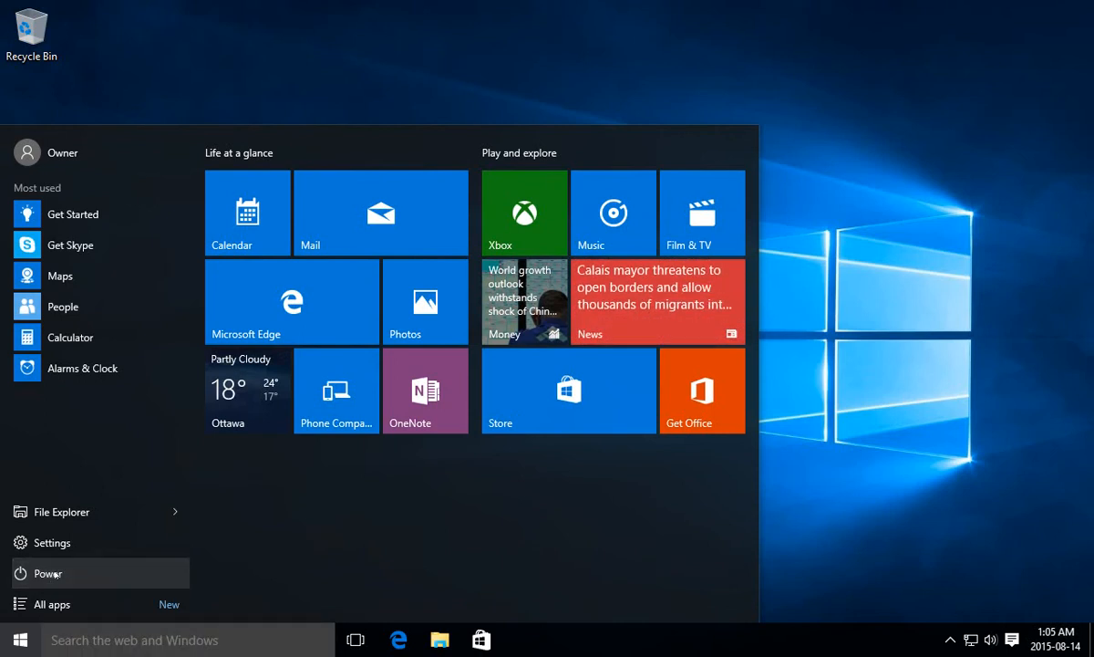
# - Choose Shut down from the Start menu's Power options
pyautogui.click(47, 573)
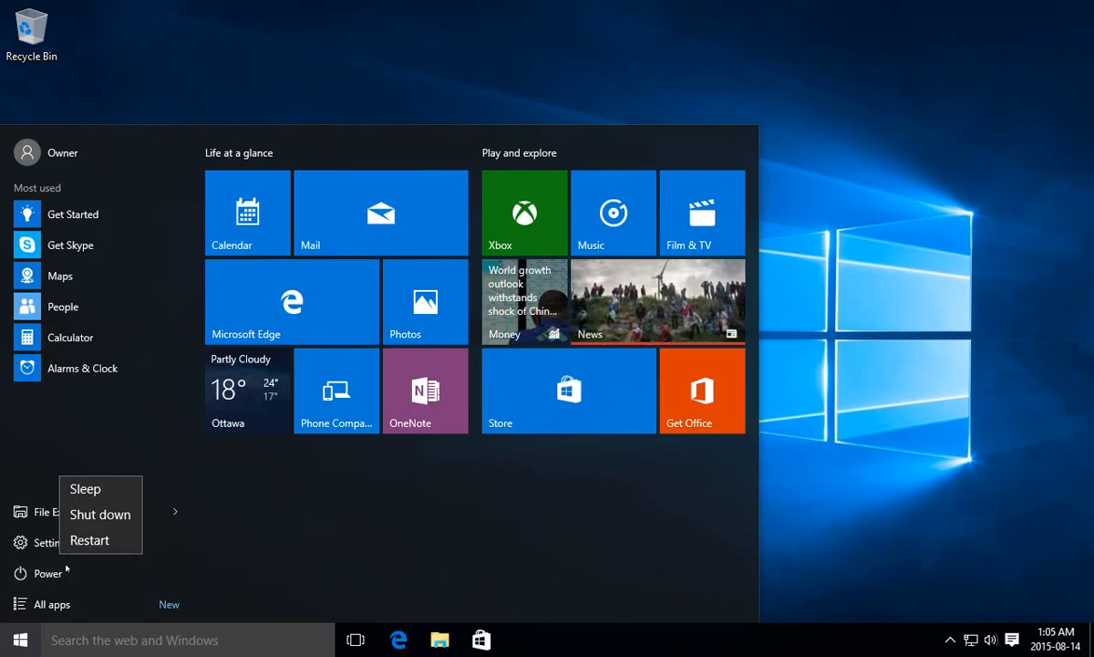
pyautogui.moveTo(100, 513)
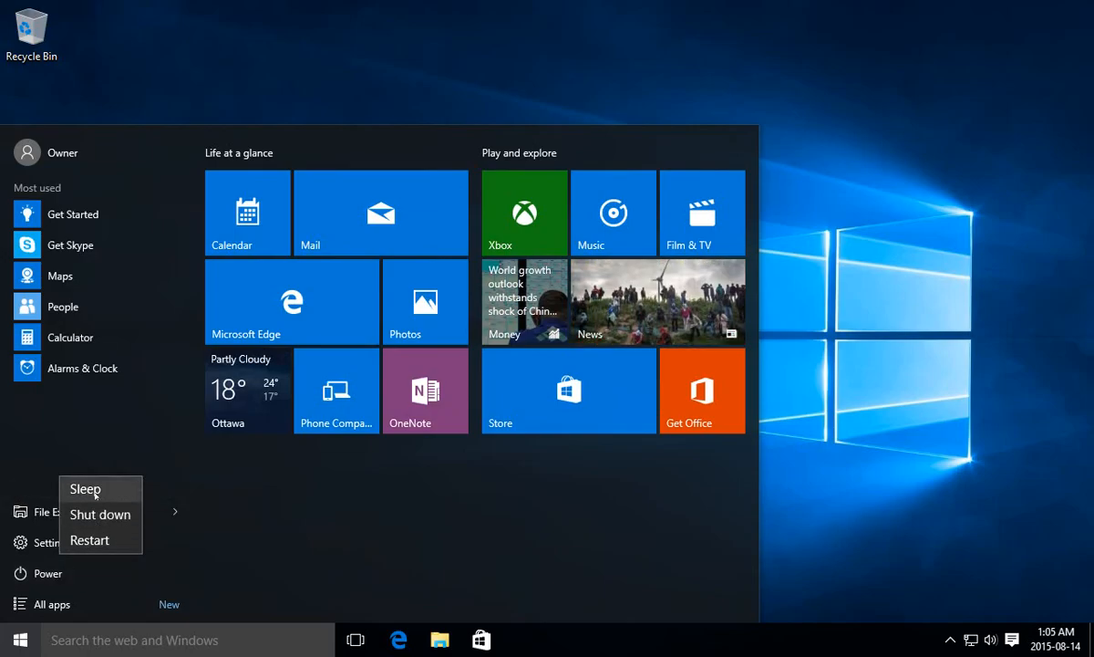
pyautogui.moveTo(84, 488)
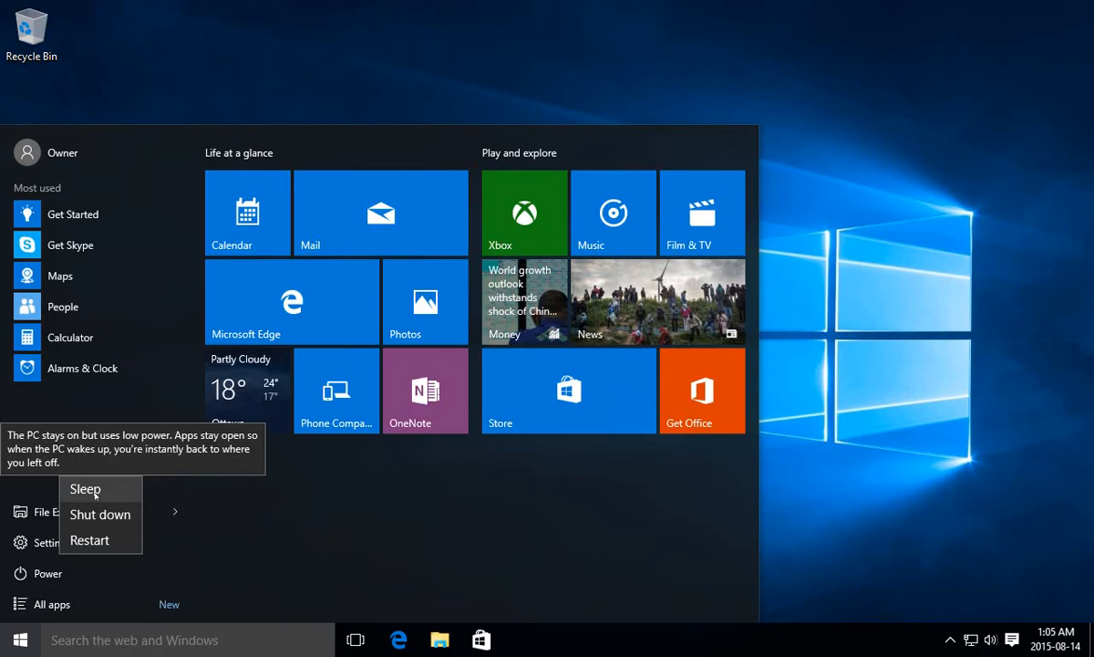
pyautogui.moveTo(99, 514)
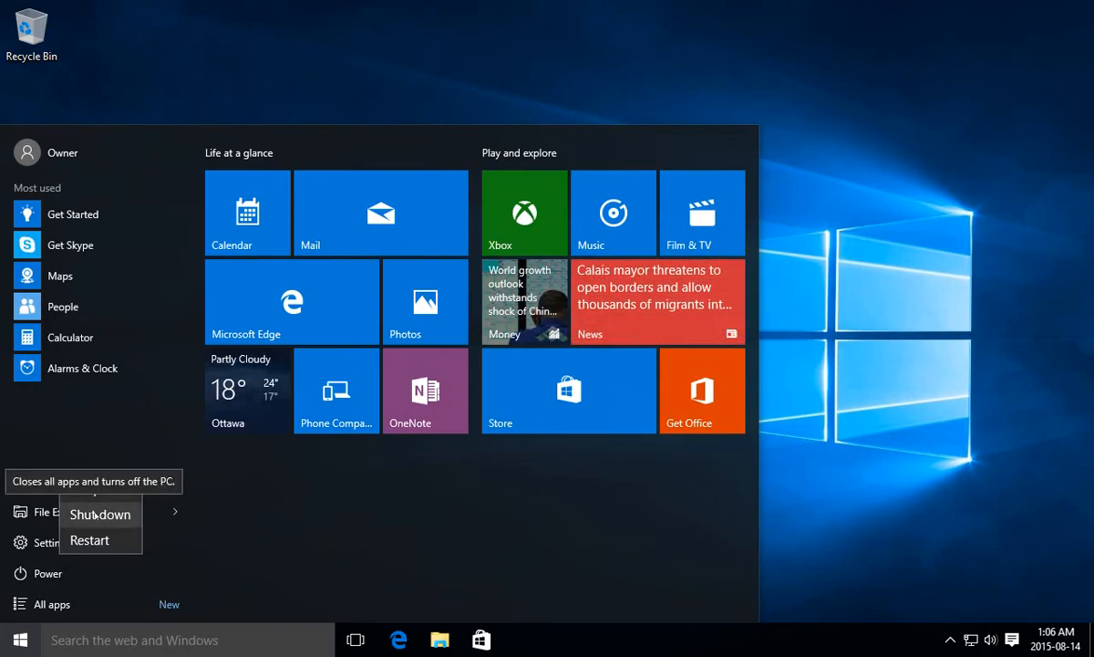
pyautogui.moveTo(89, 540)
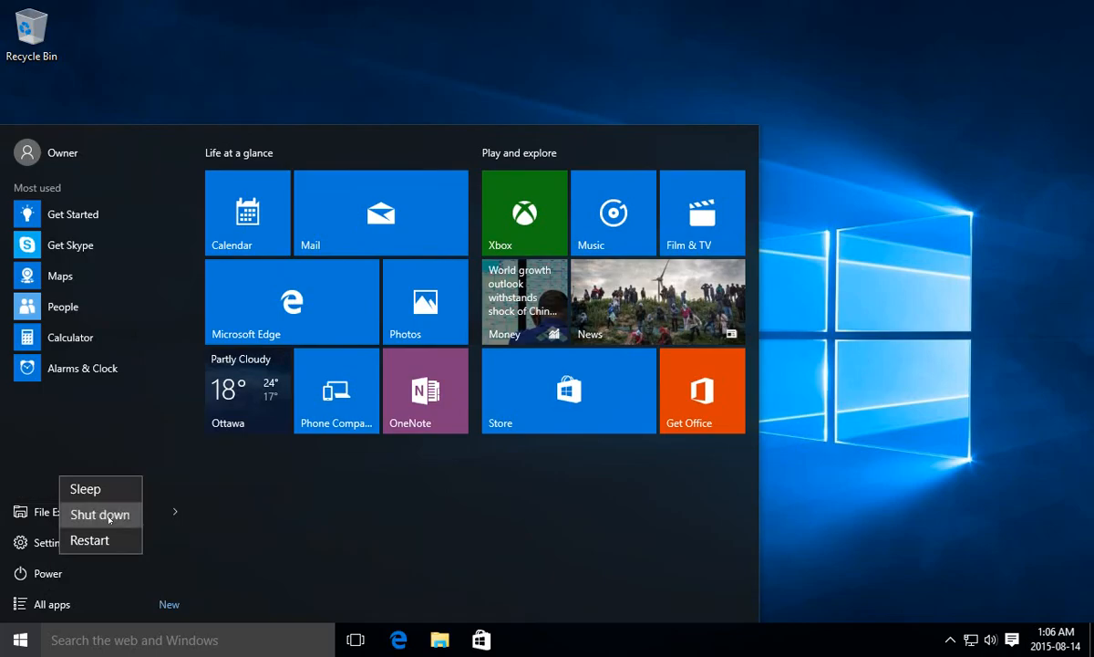
pyautogui.click(99, 514)
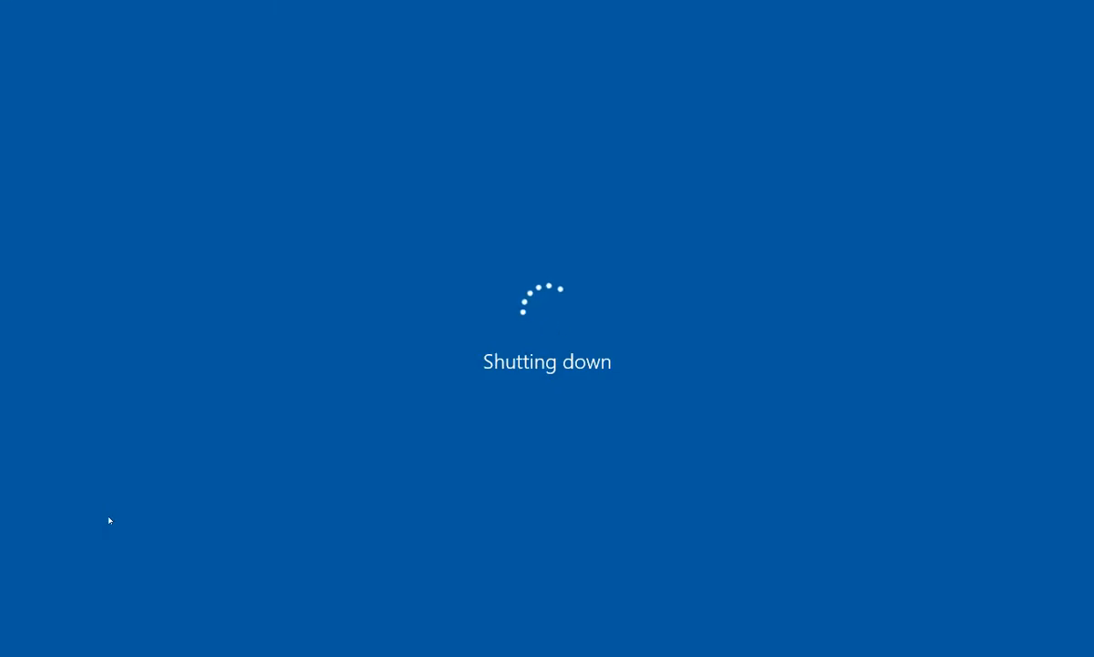